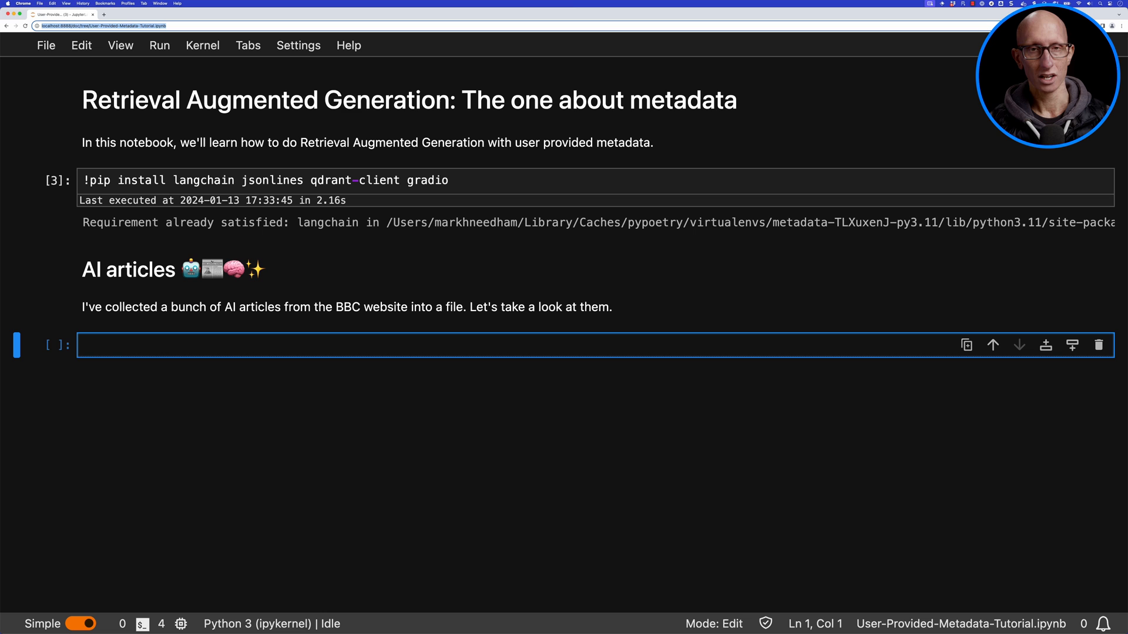
Print the first article from documents.json via jsonlines, then add a 'Storing embeddings in Qdrant' heading
type("import jsonlines")
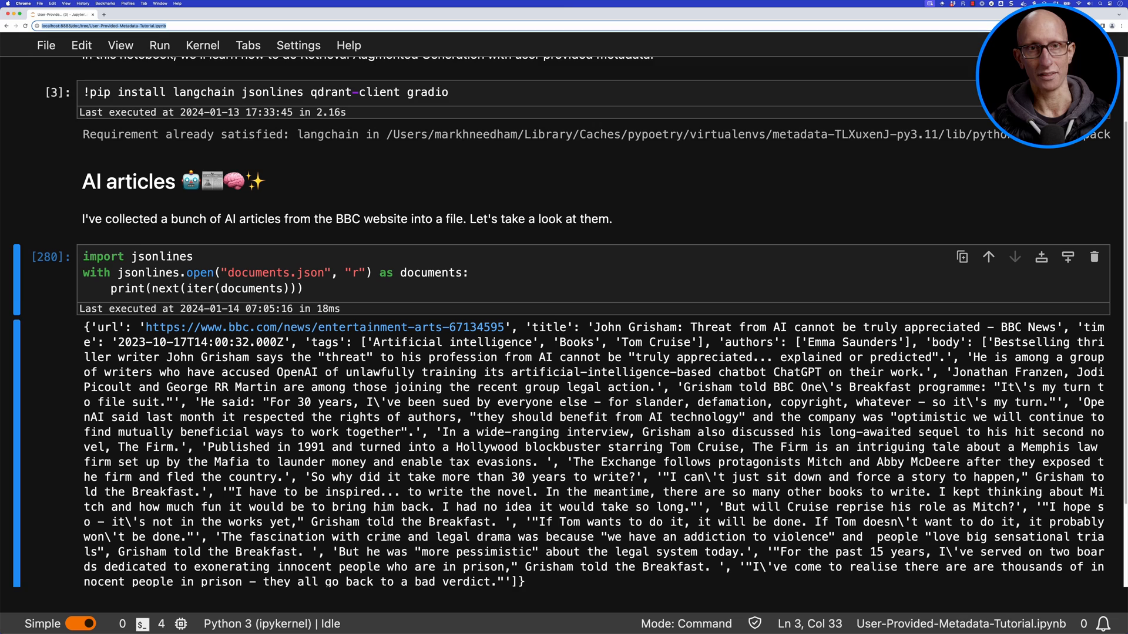
scroll("down", 3)
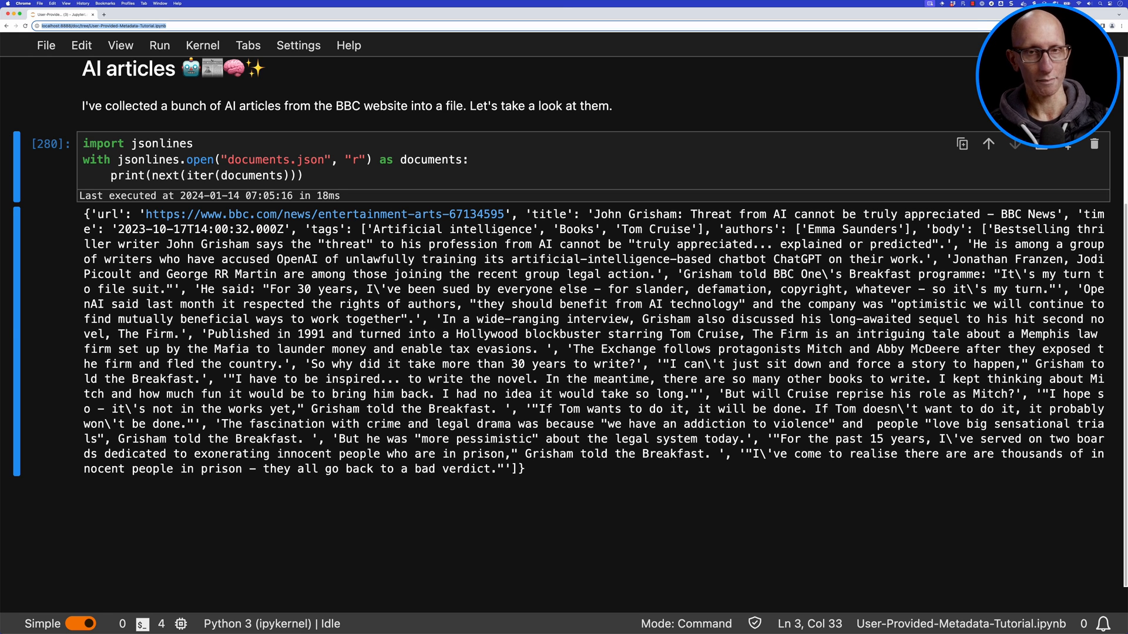
type("## Storing embedd")
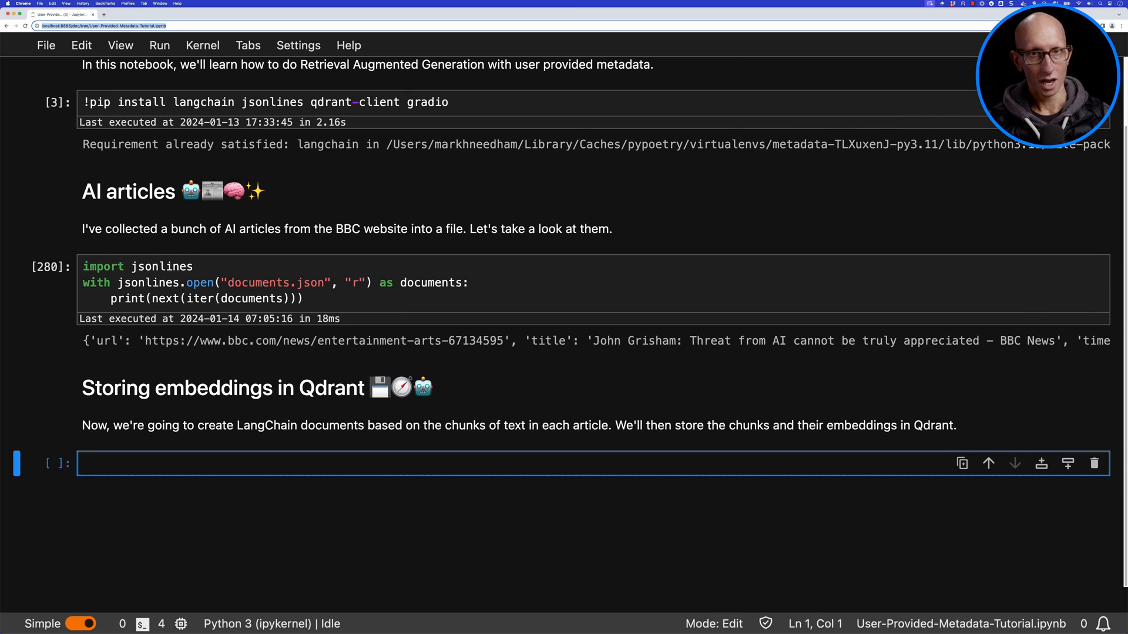
Wrap each article body line in a LangChain Document with url, tags, time, title and authors metadata
type("from langchain_core.documents")
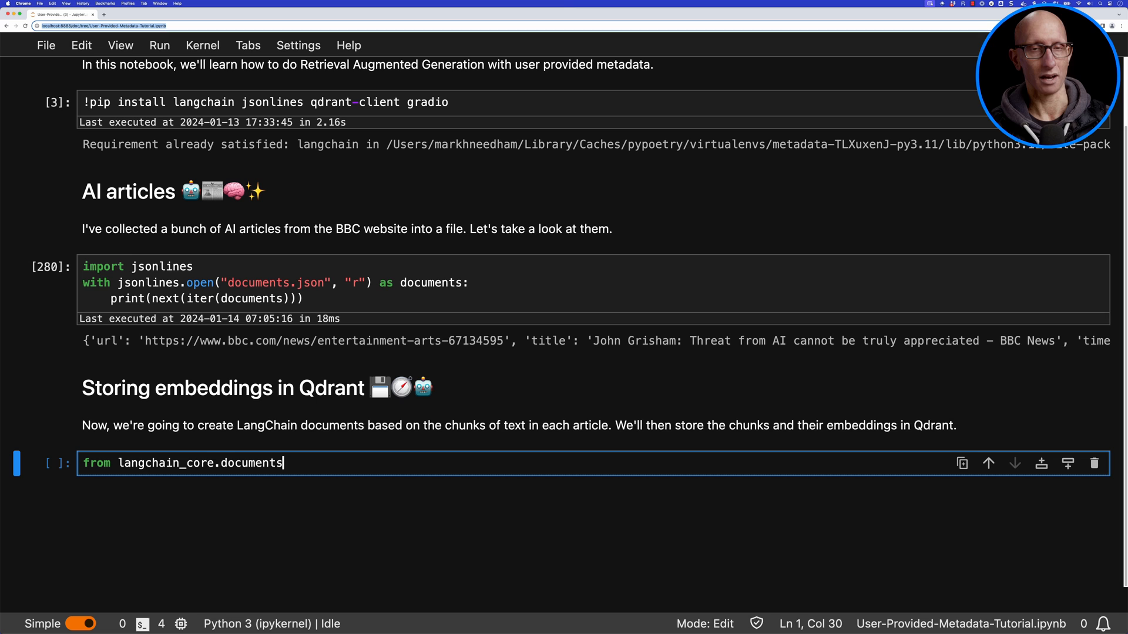
type("import Document")
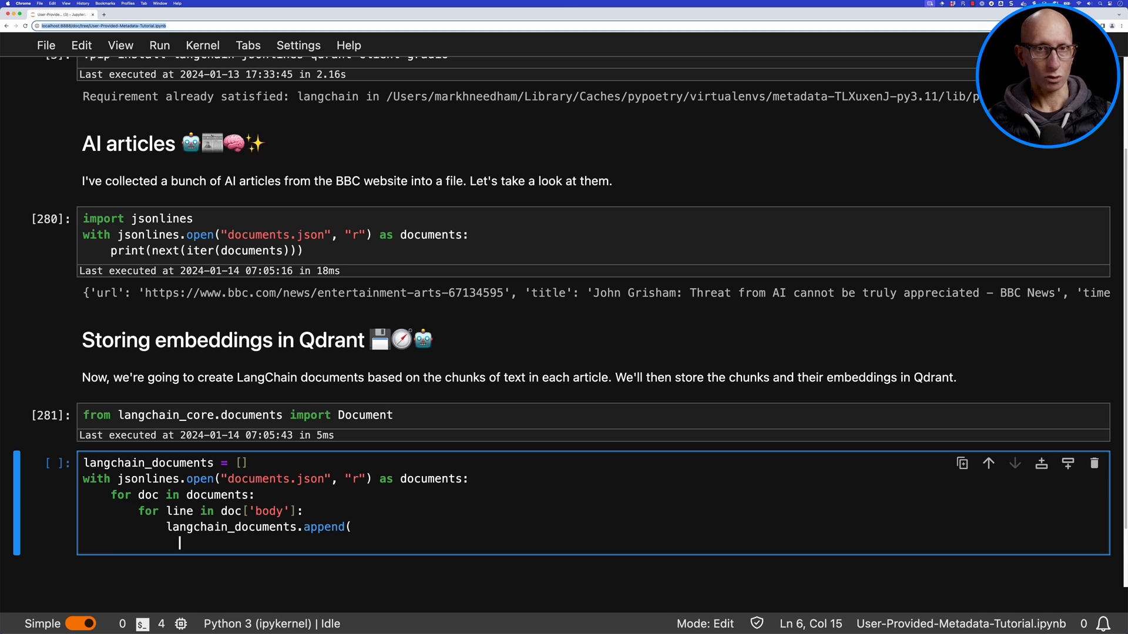
type("Document(")
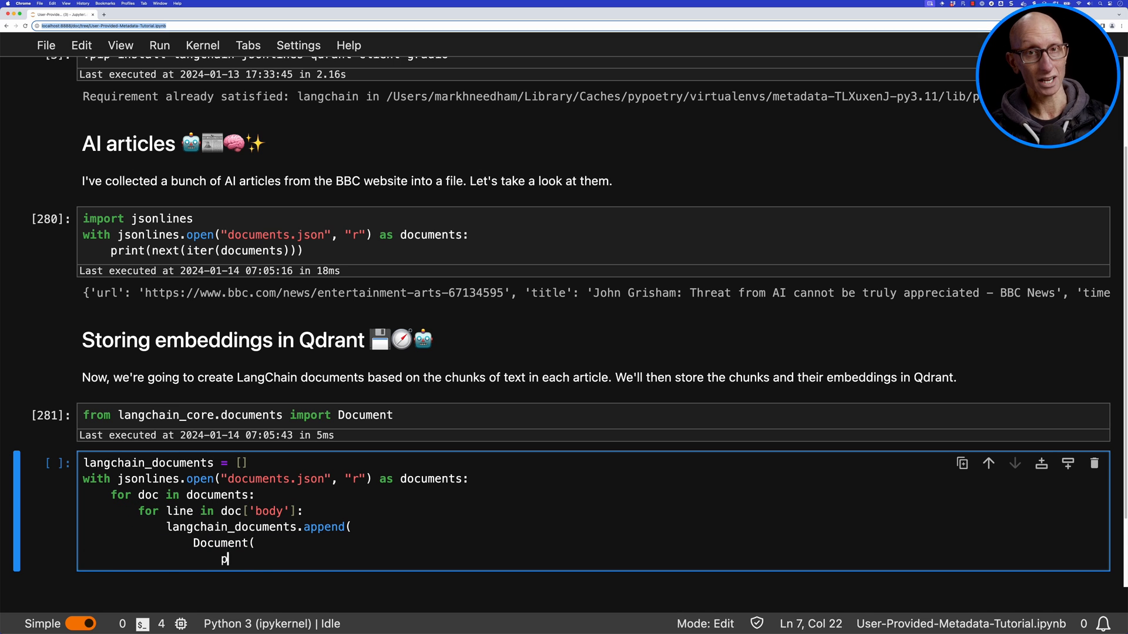
type("age_content = line,")
type("\"t")
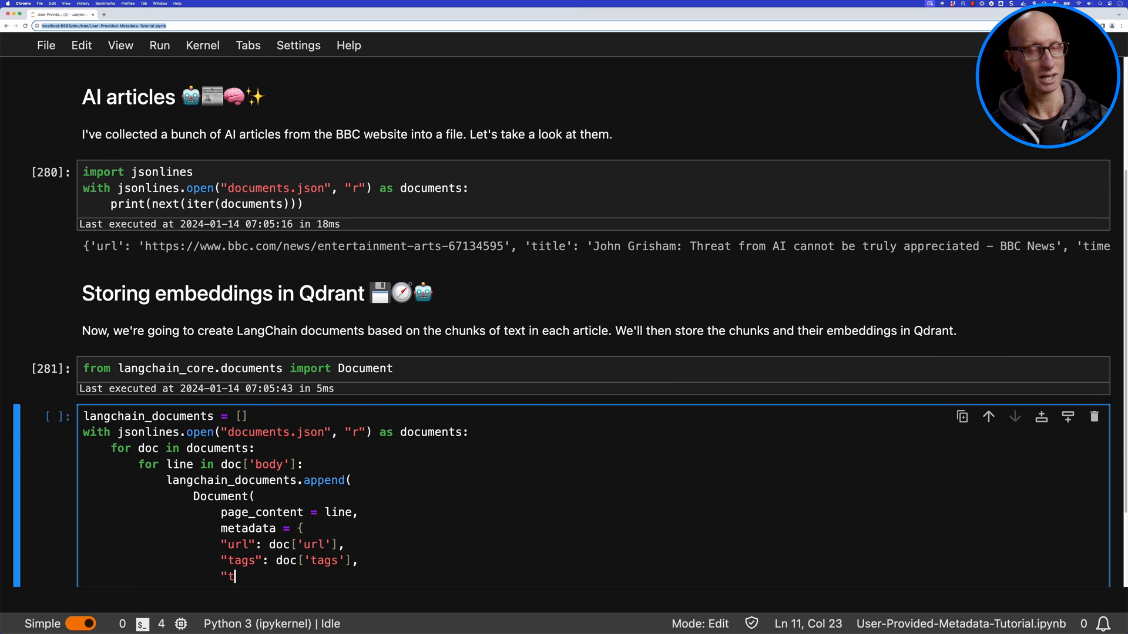
type("ime\": doc['time'],")
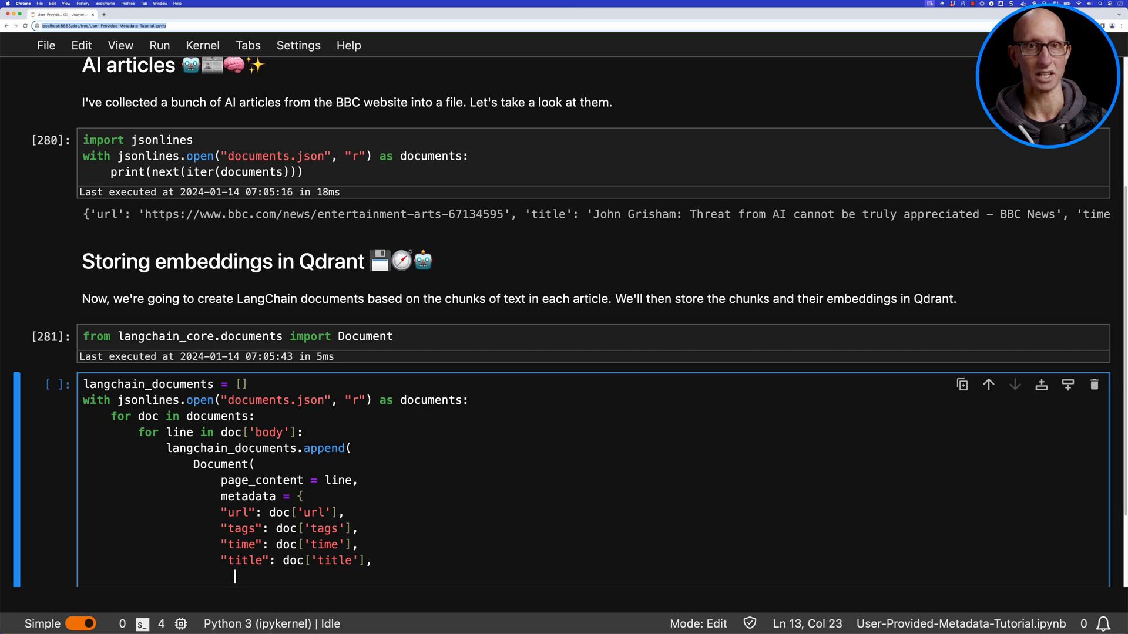
type("\"authors\": doc[\"authors\"]")
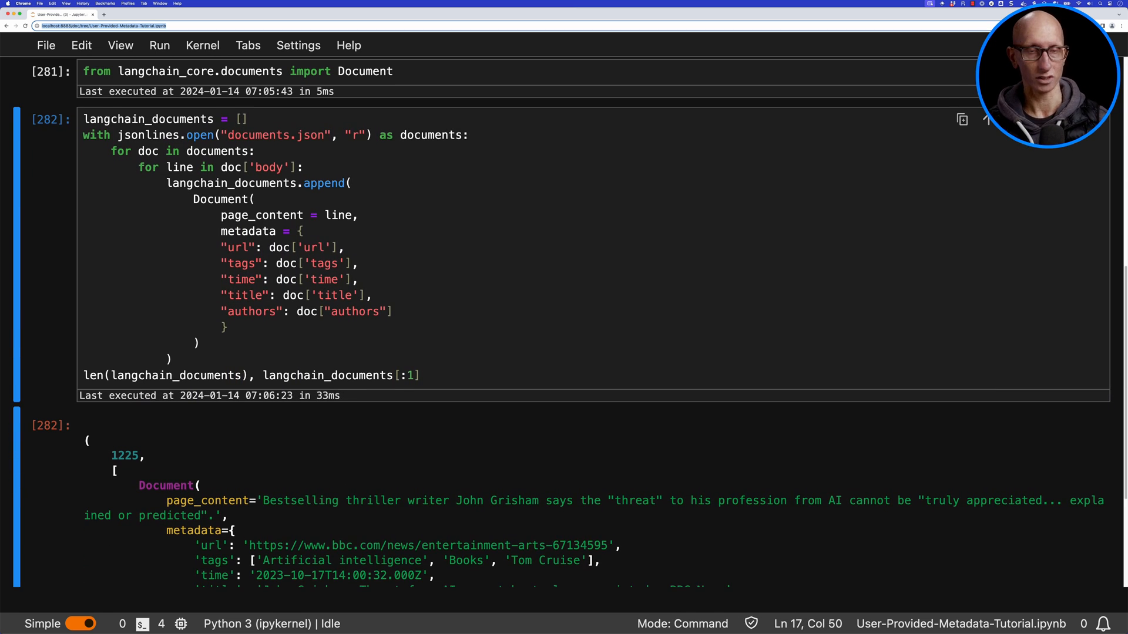
scroll("down", 3)
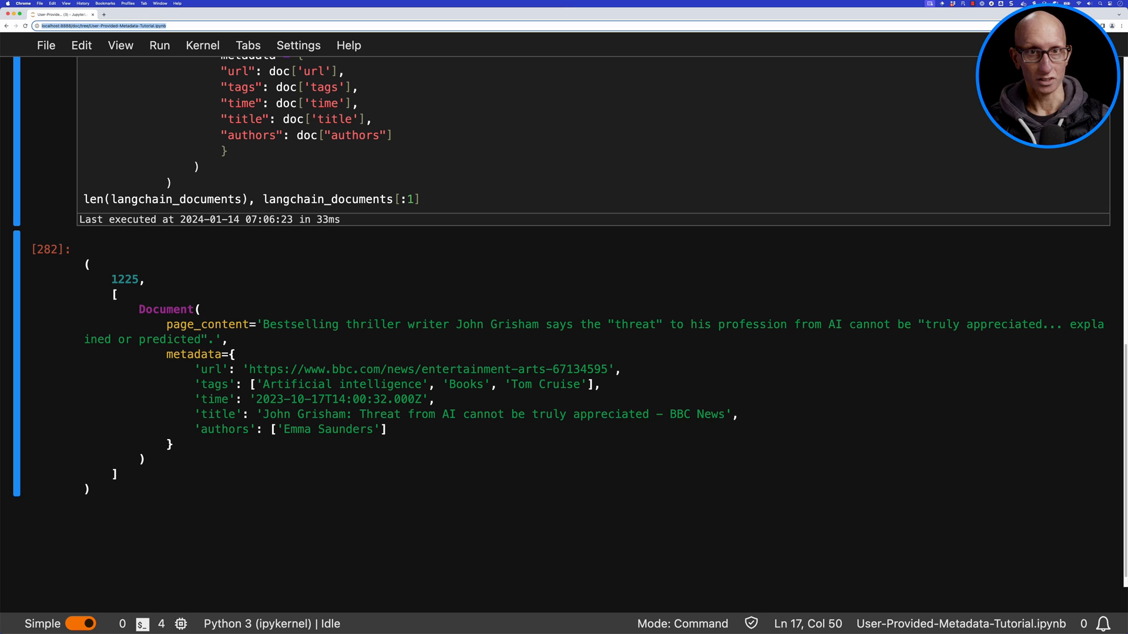
scroll("down", 3)
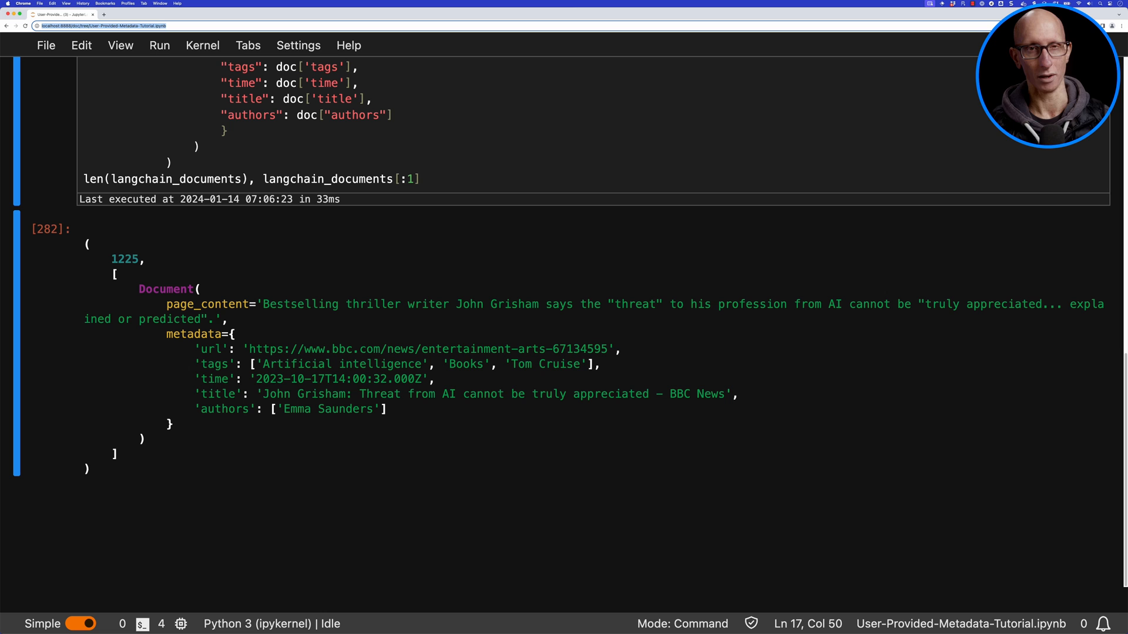
type("from langchain.vectorstores import Qdrant")
type("embeddings = FastEmbedEmbeddings(model_name=\"BAAI/bge-base-en-v1.5")
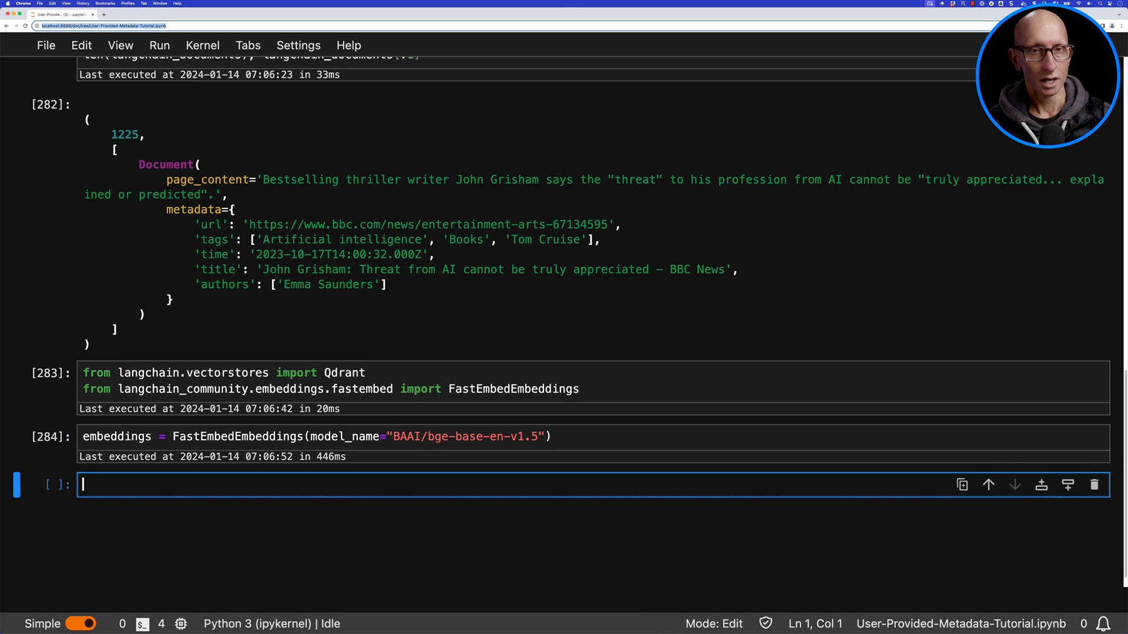
Import Qdrant and FastEmbedEmbeddings and create the BAAI/bge-base-en-v1.5 embeddings model
type("store.")
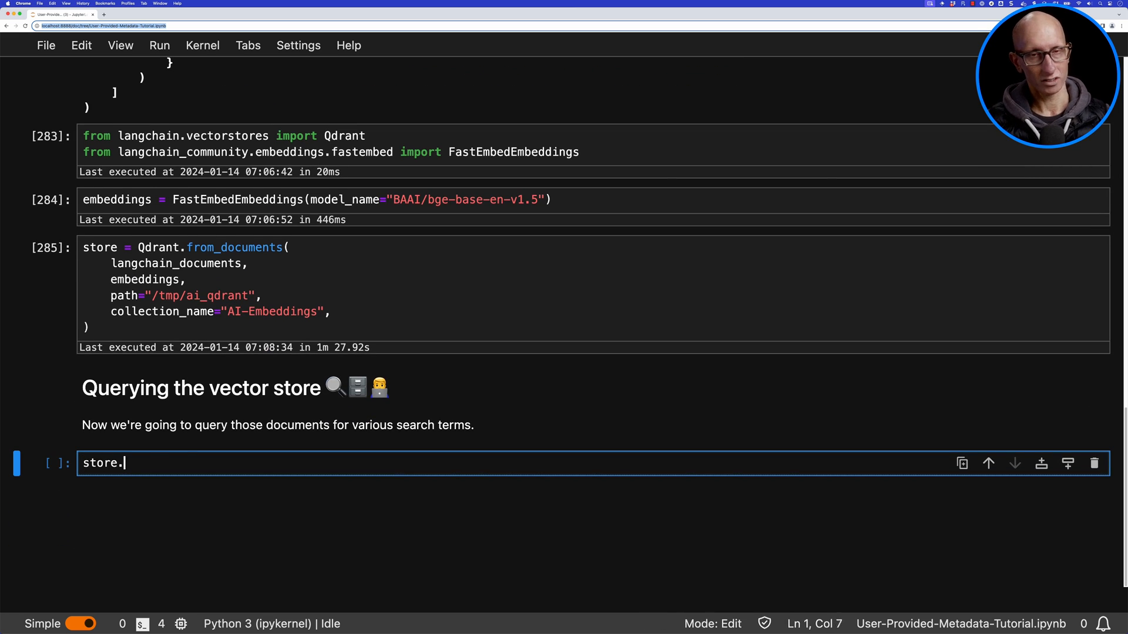
Search 'AI and authors' with k=1, then rerun it filtered to author Emma Saunders
type("similarity_search_with_score(")
type("query=\"AI and authors\",")
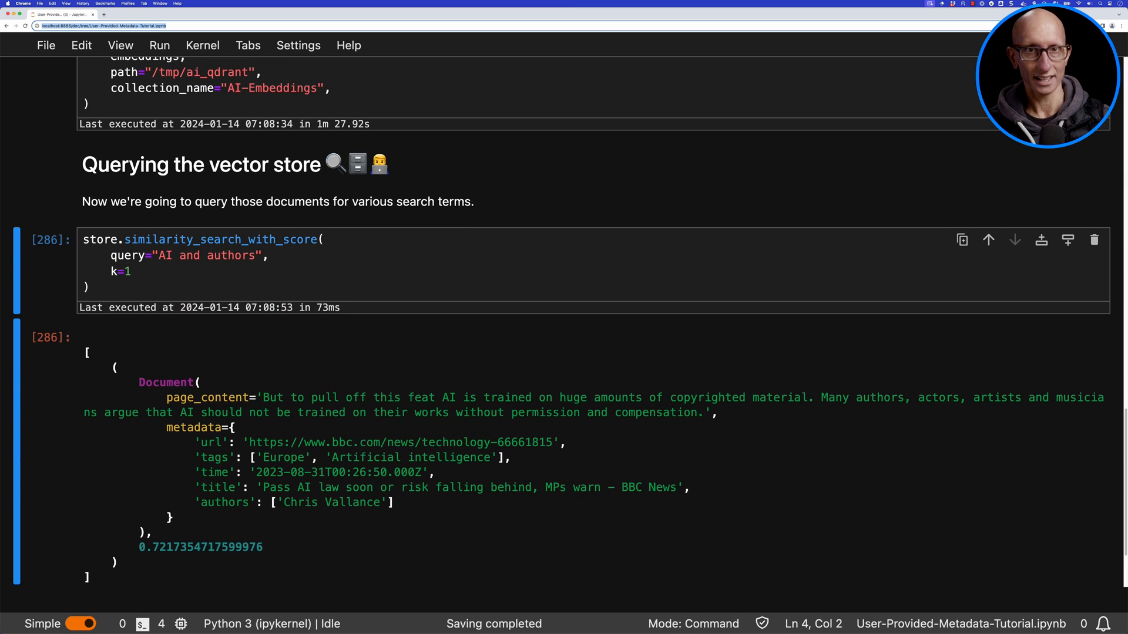
scroll("down", 3)
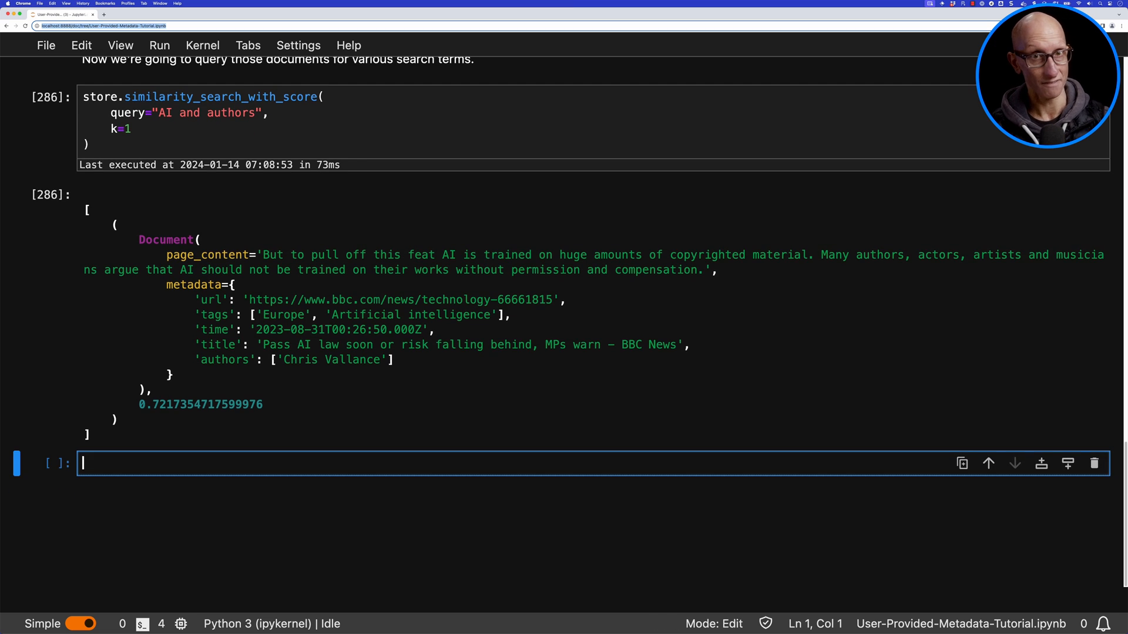
type("store.similarity_search_with_score(")
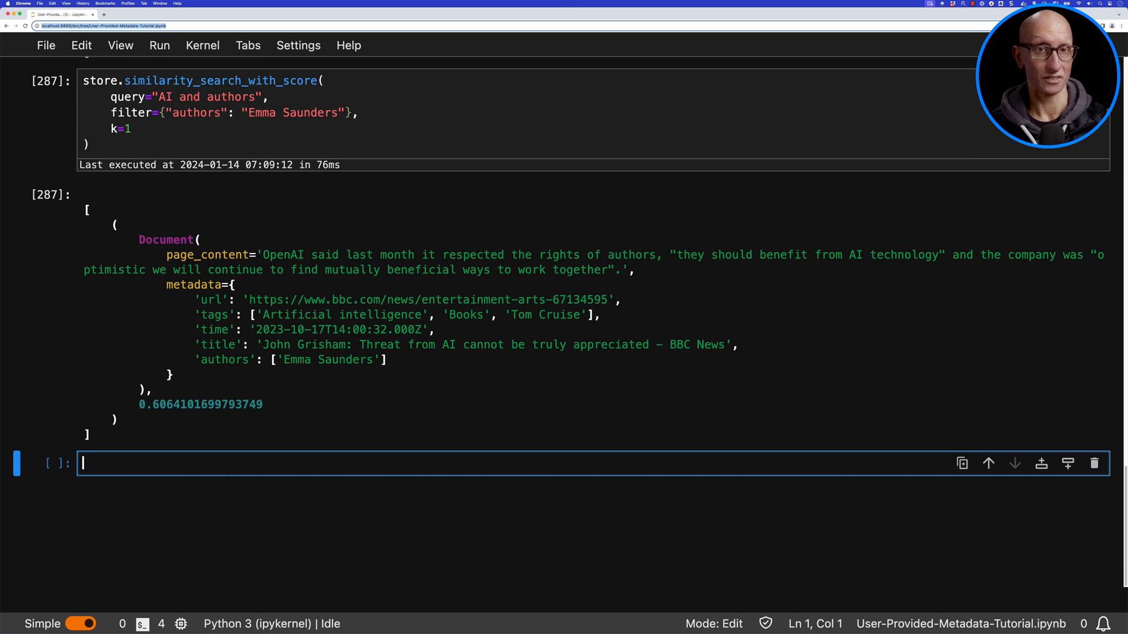
Rerun the 'AI and authors' search using models.FieldCondition on metadata.authors for Emma Saunders
type("from qdrant_client.http import models")
type("must = [")
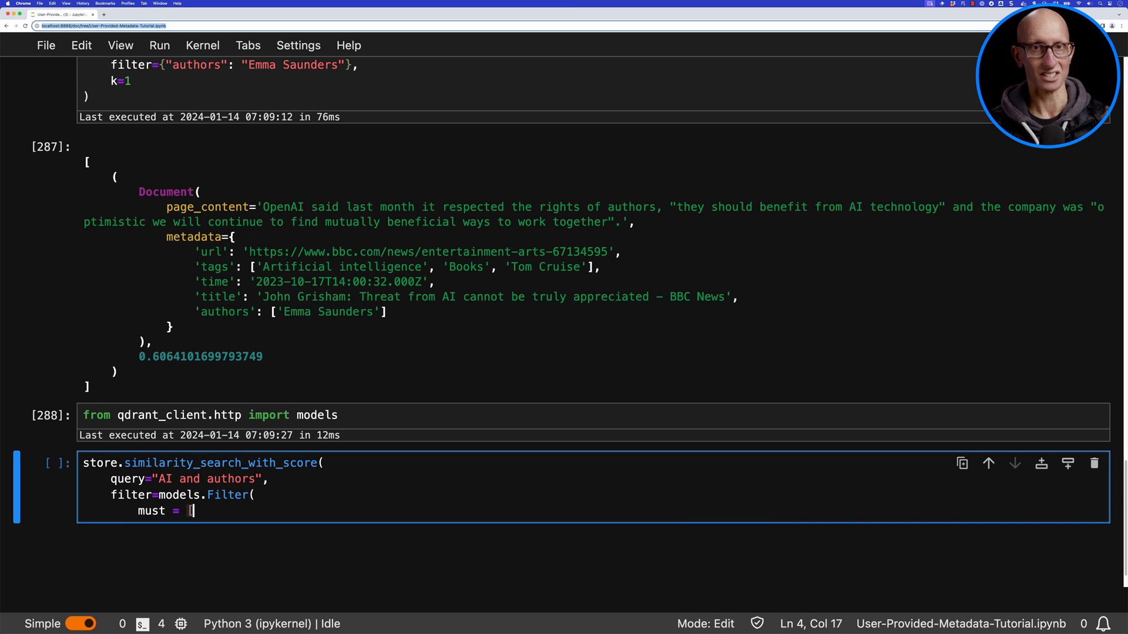
type("models.FieldCondition(key=\"metadata.authors\", match=models.MatchValue(value=\"Emma Saunders")
type("k=1")
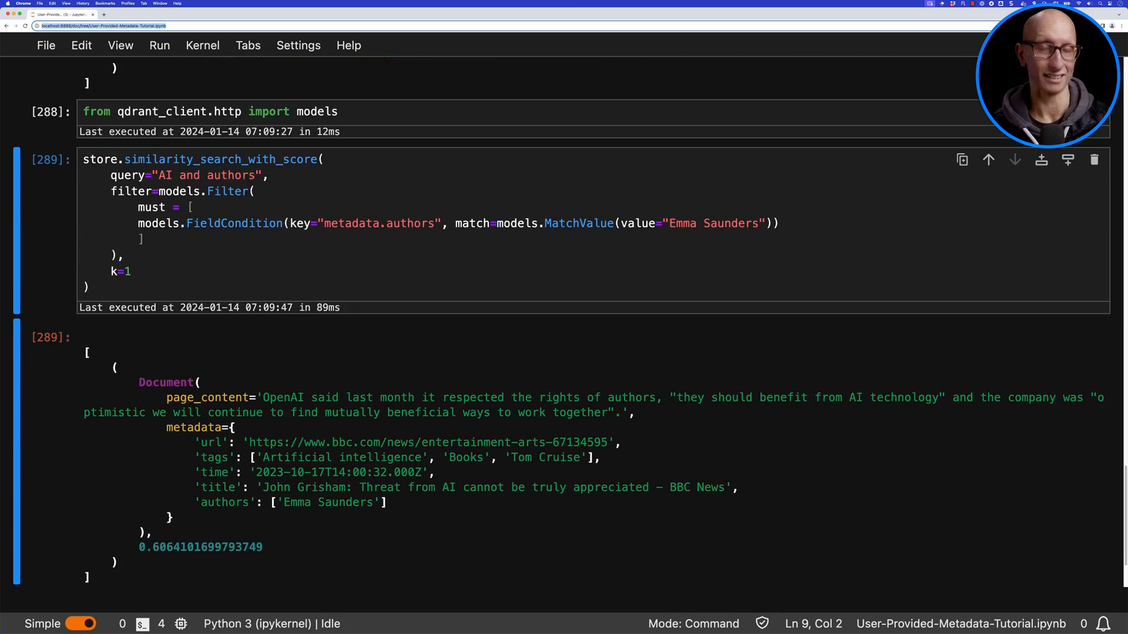
scroll("down", 3)
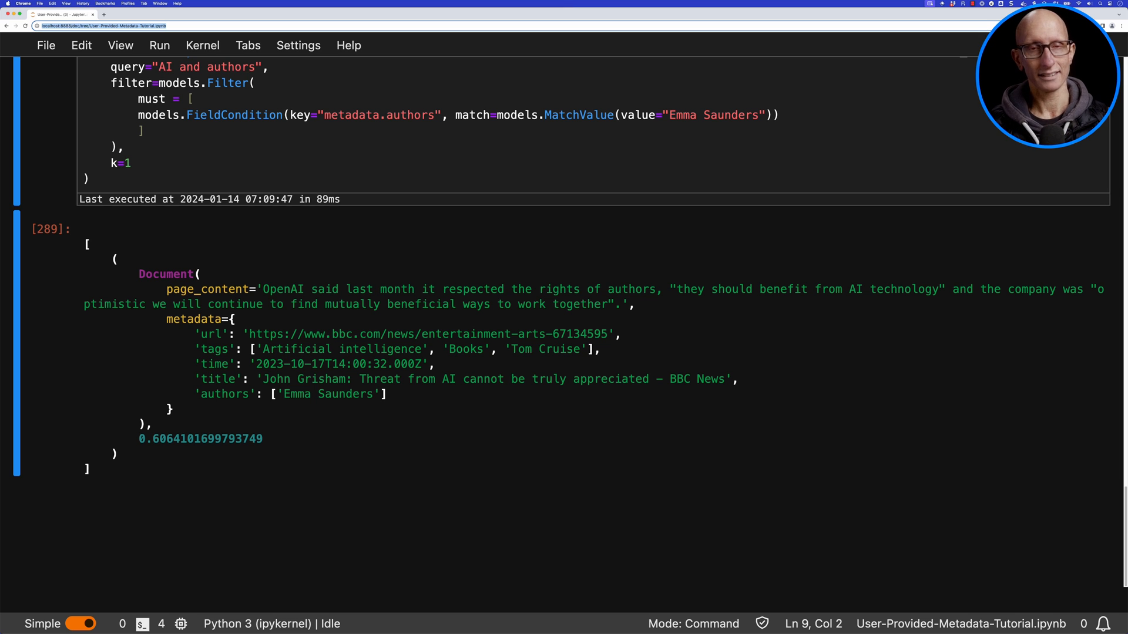
type("## Quer")
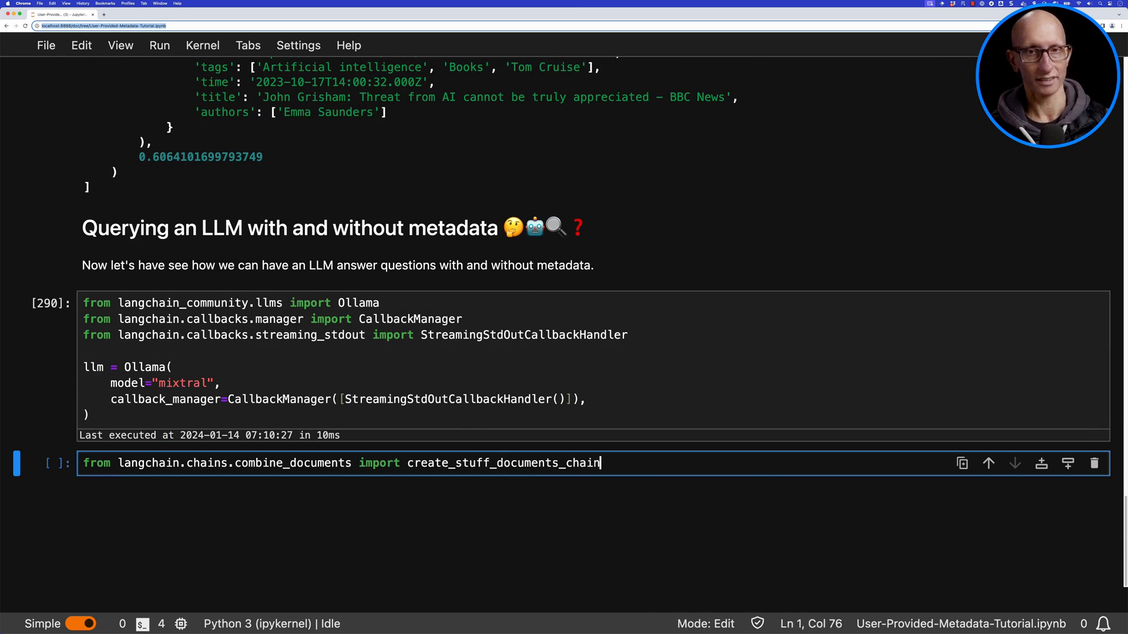
Define retrieval_chain_with_filter with a PromptTemplate, a filter-based retriever and create_retrieval_chain
key("shift+enter")
type("{conte")
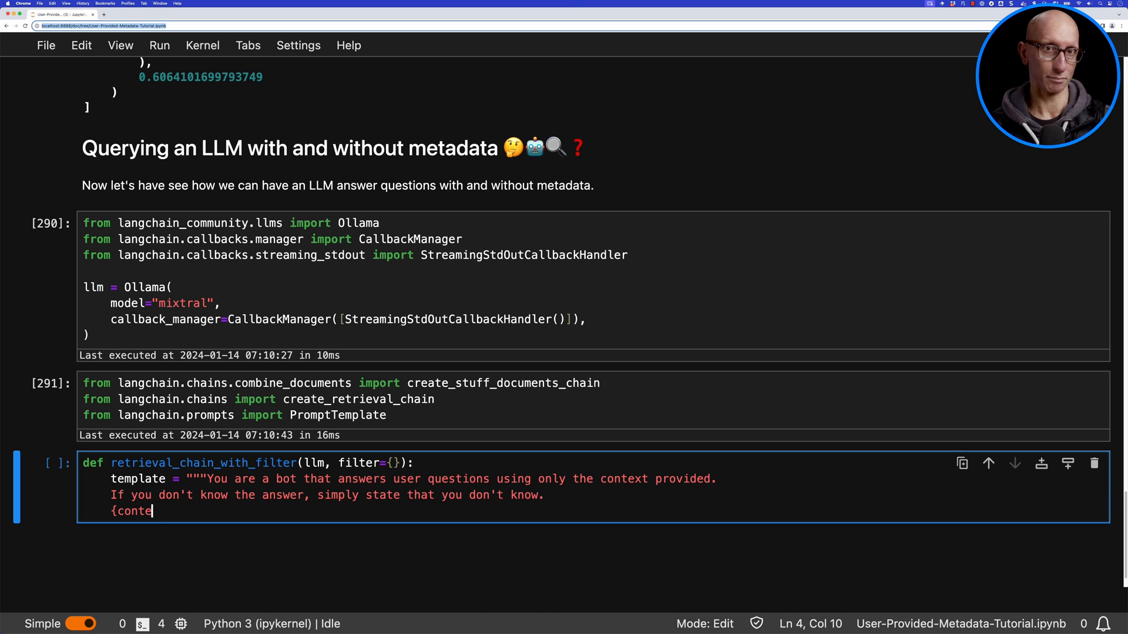
type("xt}")
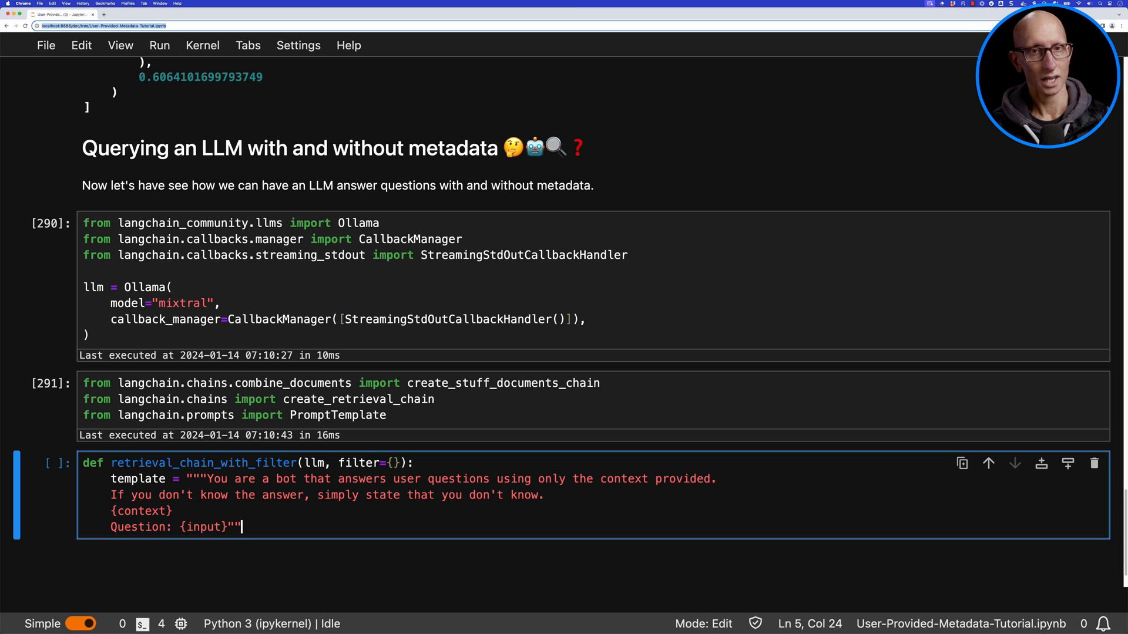
type("prompt = PromptTemplate(template=template, input_variables=[\"context\", \"input")
type("retriever = store.as_retriever(")
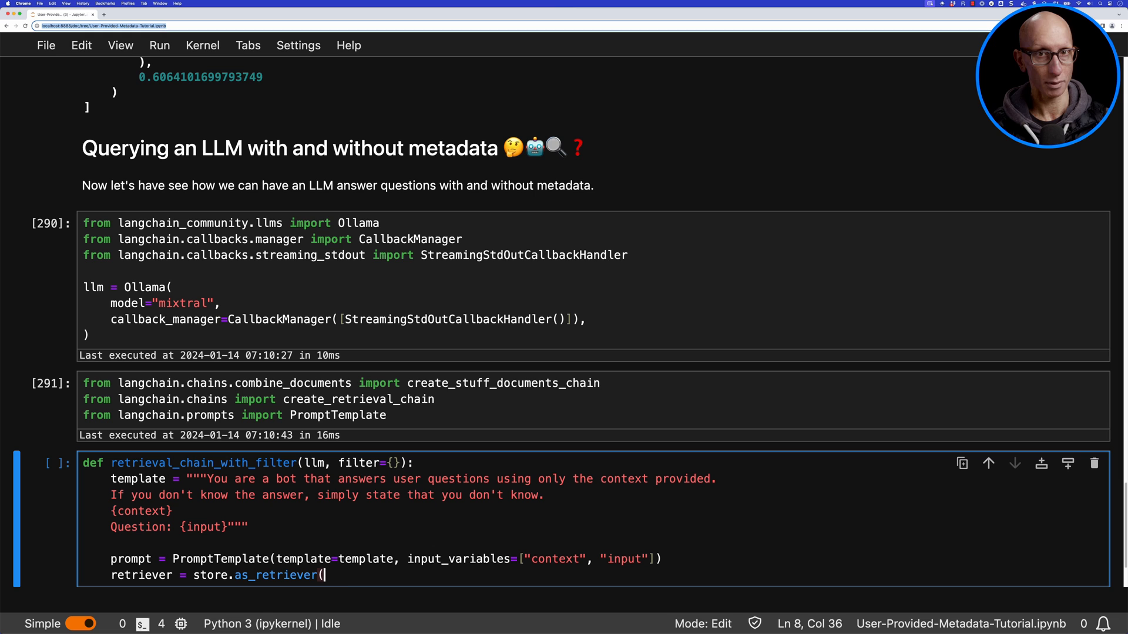
type("search_kwargs={'filter': filter}")
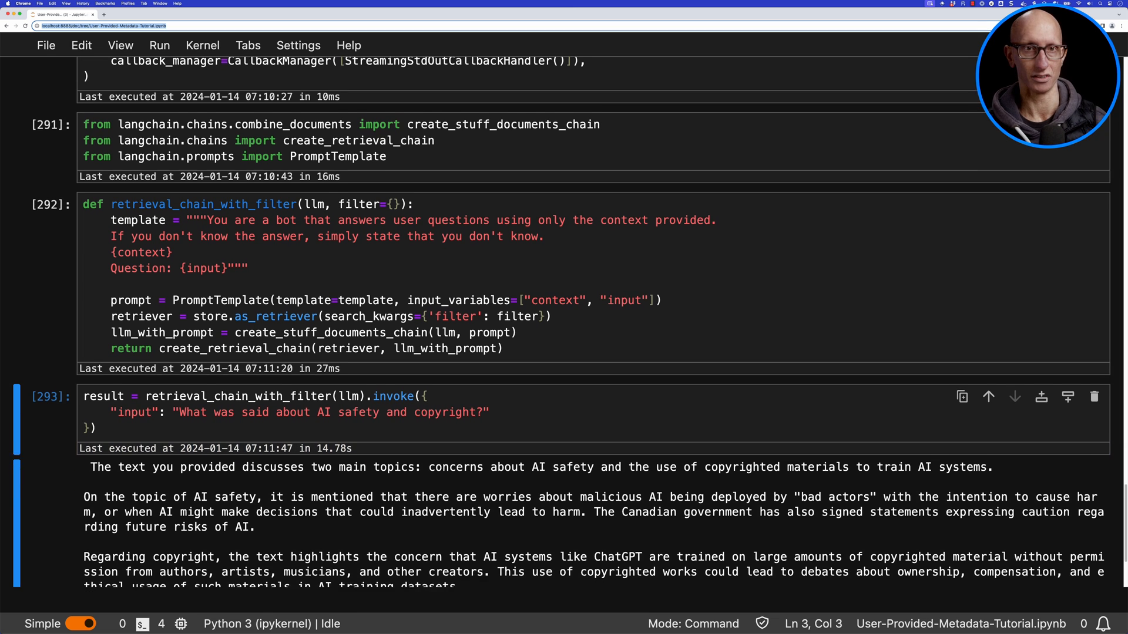
Scroll through the AI safety and copyright answer and its retrieved source documents
scroll("down", 3)
type("result['context']")
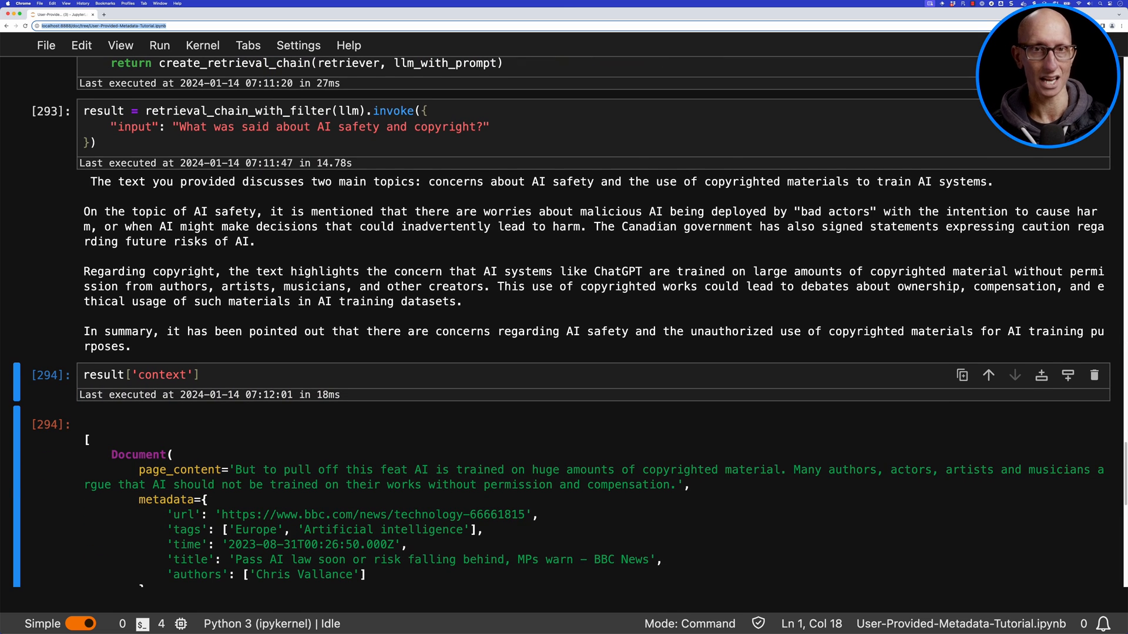
scroll("down", 3)
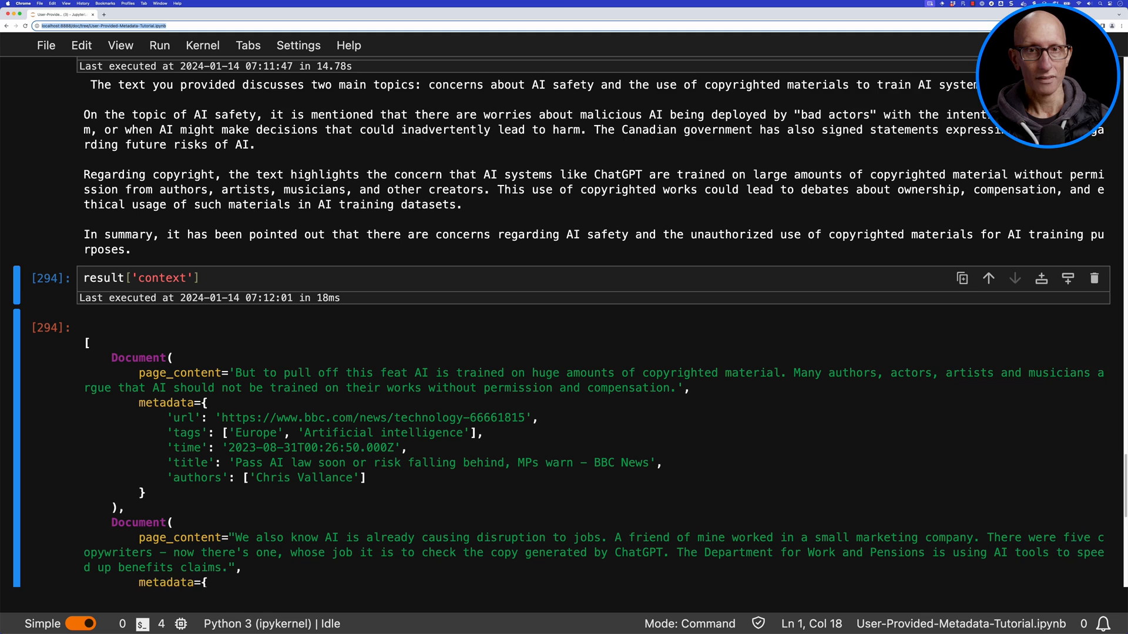
scroll("down", 3)
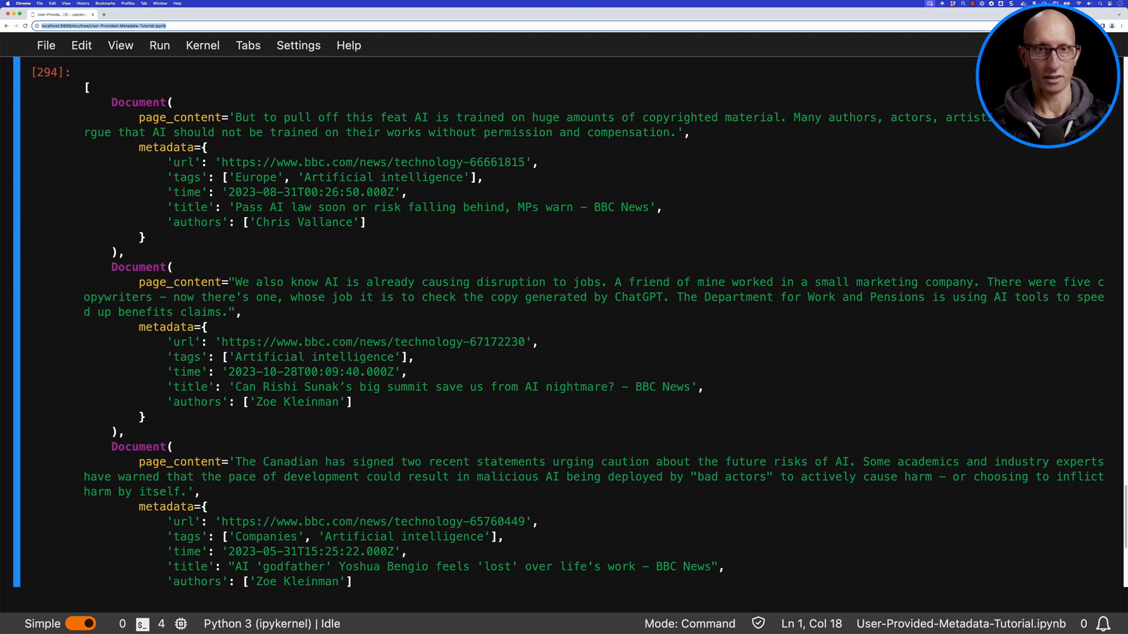
scroll("down", 3)
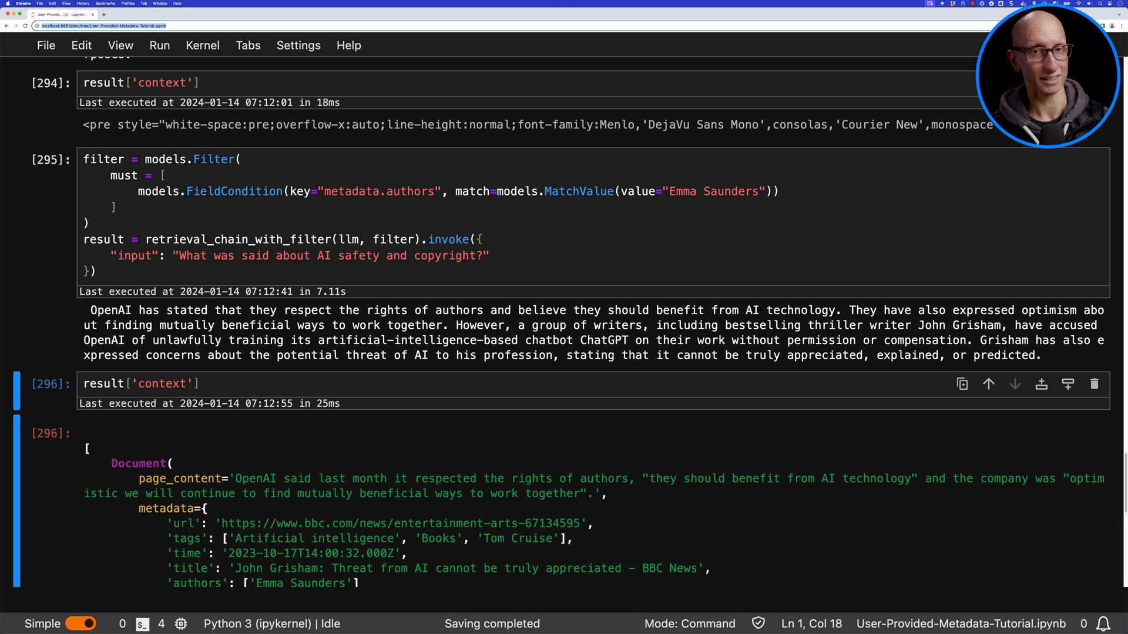
scroll("down", 3)
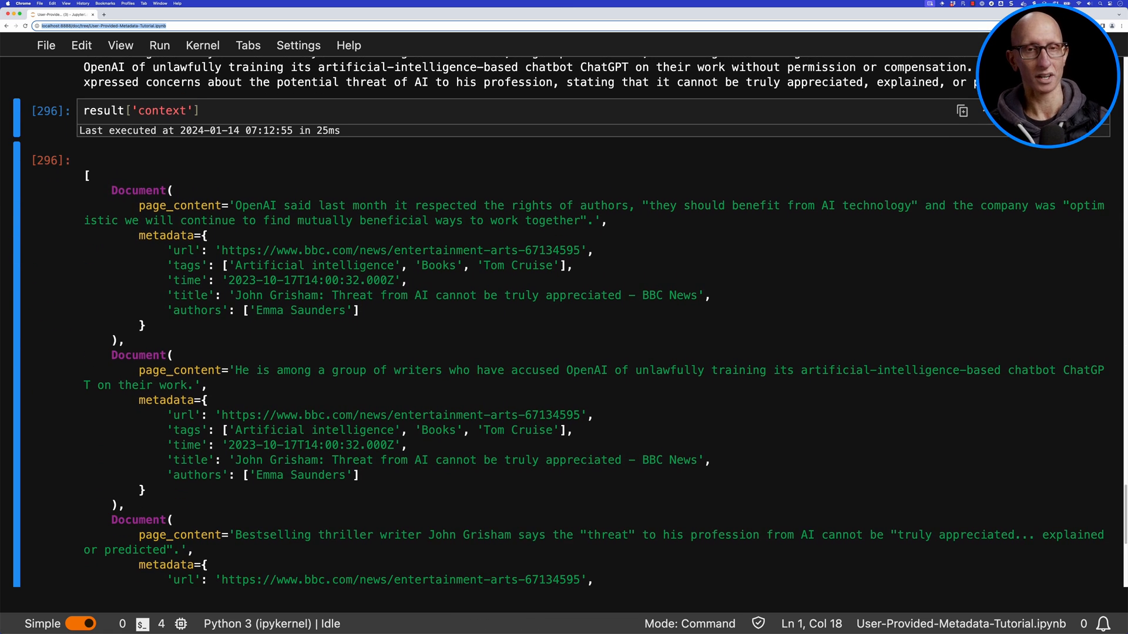
scroll("down", 3)
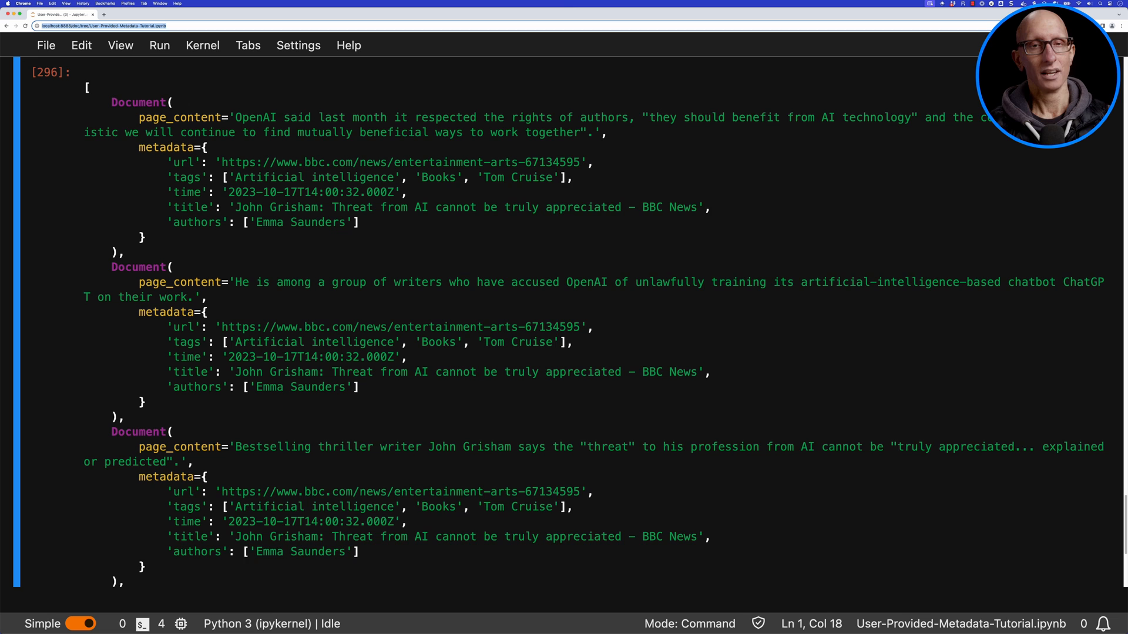
scroll("down", 3)
type("filter = models.Filter(")
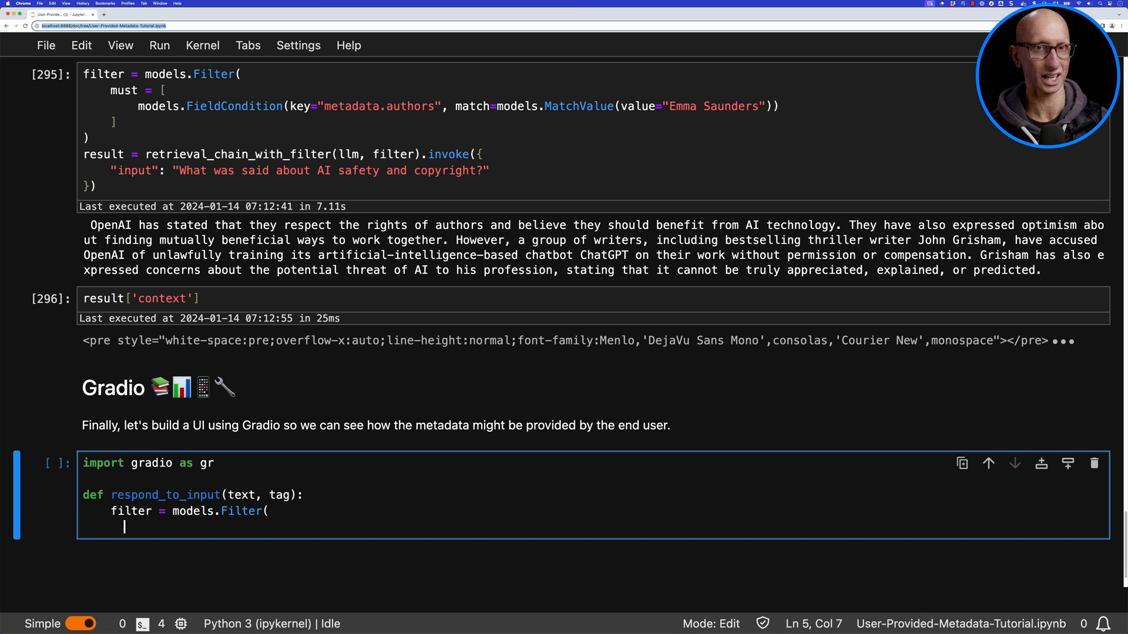
Write respond_to_input with a metadata.tags filter and a gr.Interface with text and tag Dropdown
type("must = [")
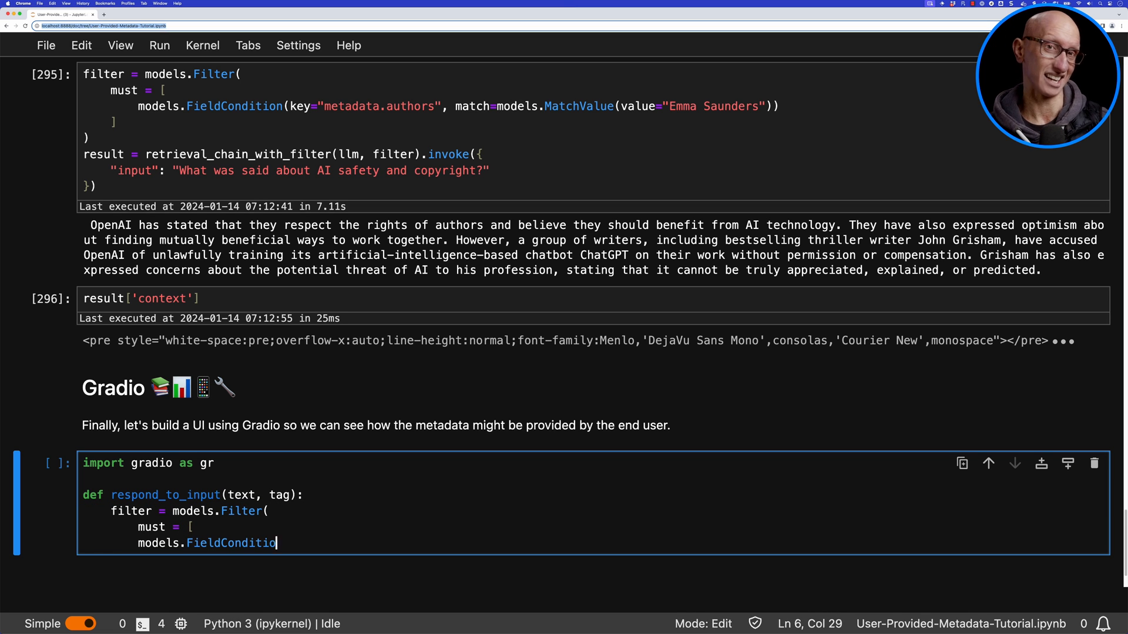
type("(key=\"metadata.tags\", match=models.MatchValue(value=tag")
type("result =")
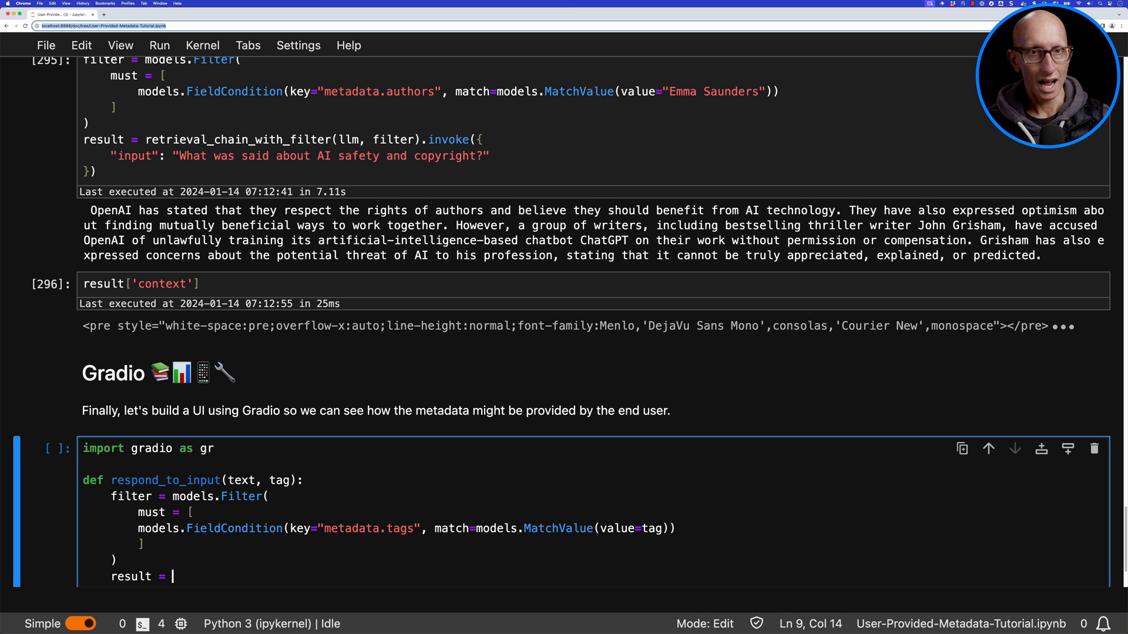
type("retrieval_chain_with_filter(llm, filter).invoke(")
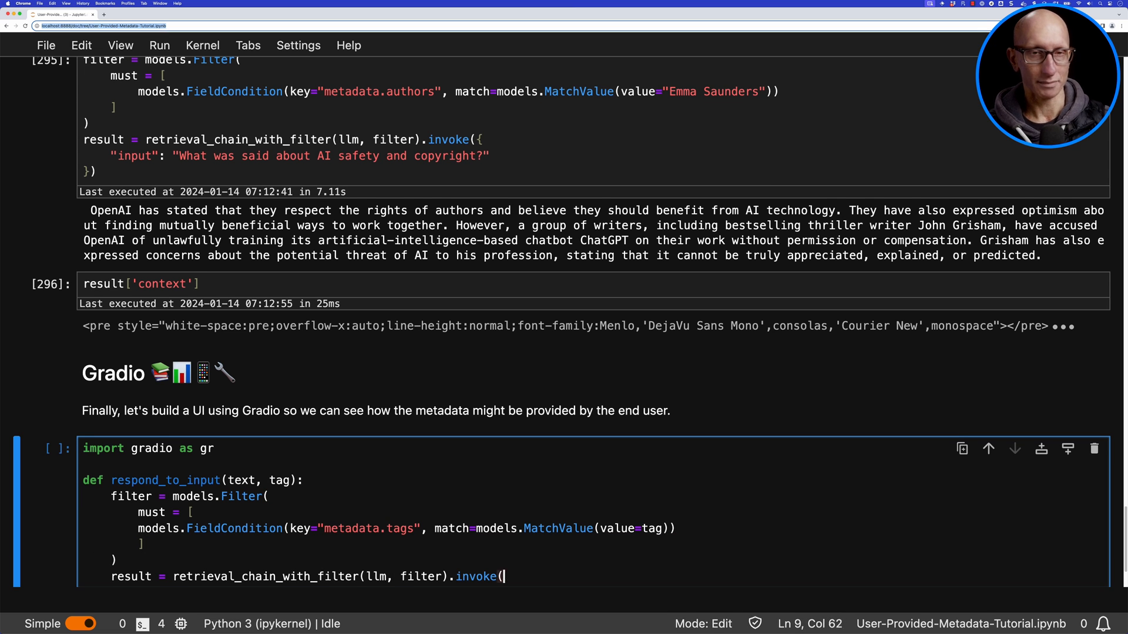
type("{\"input\": text})")
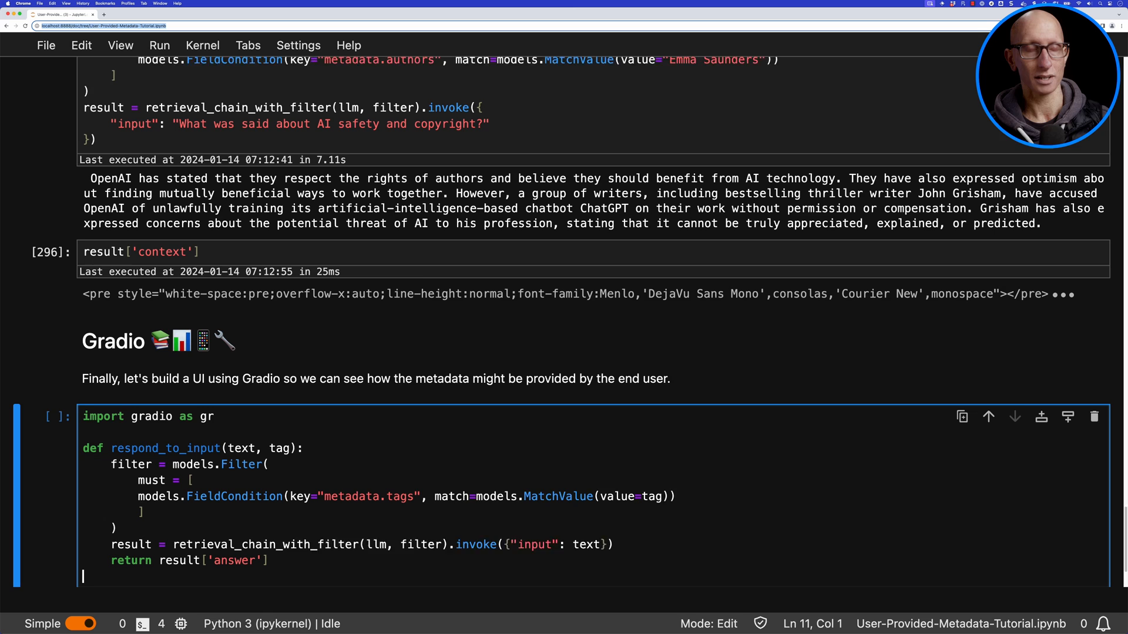
type("tags = set()")
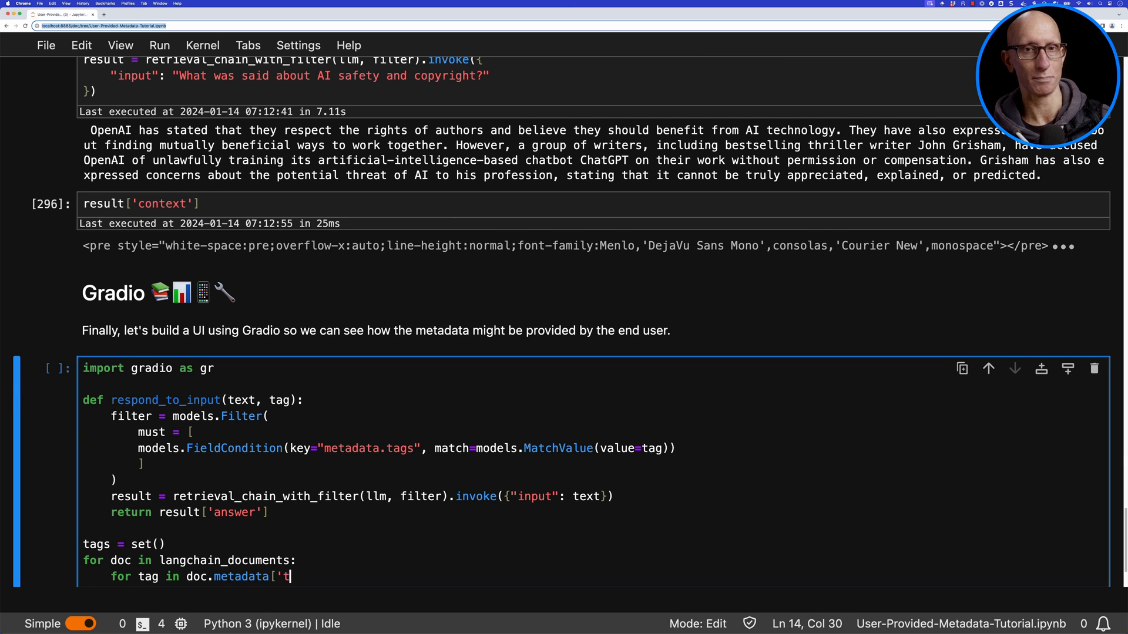
type("ags']:")
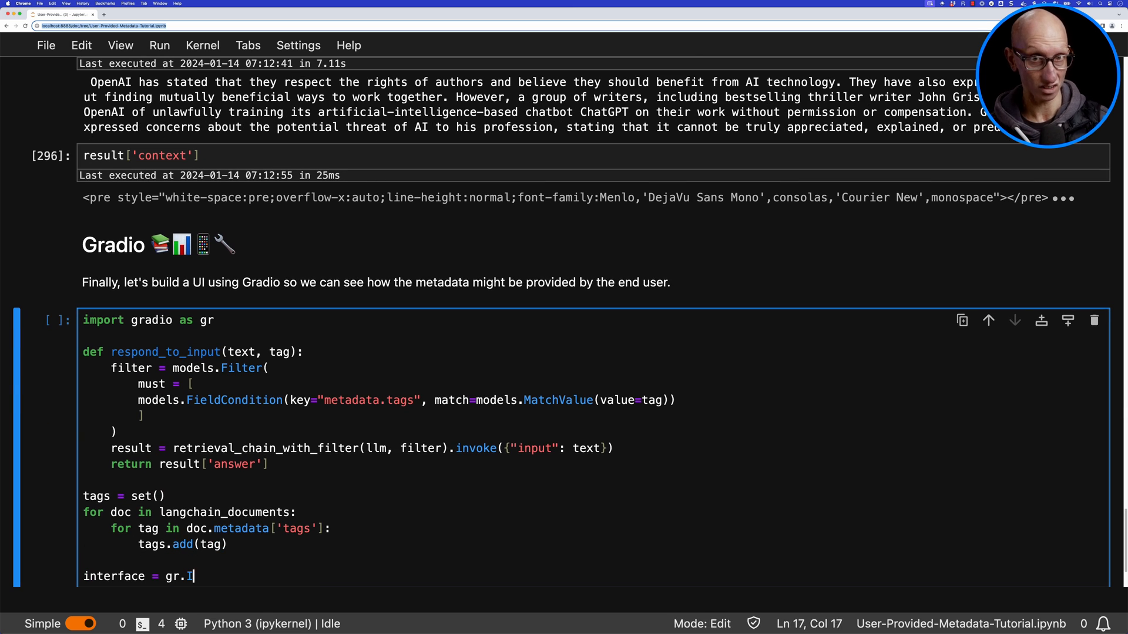
type("nterface(fn=respond_to_input, inputs")
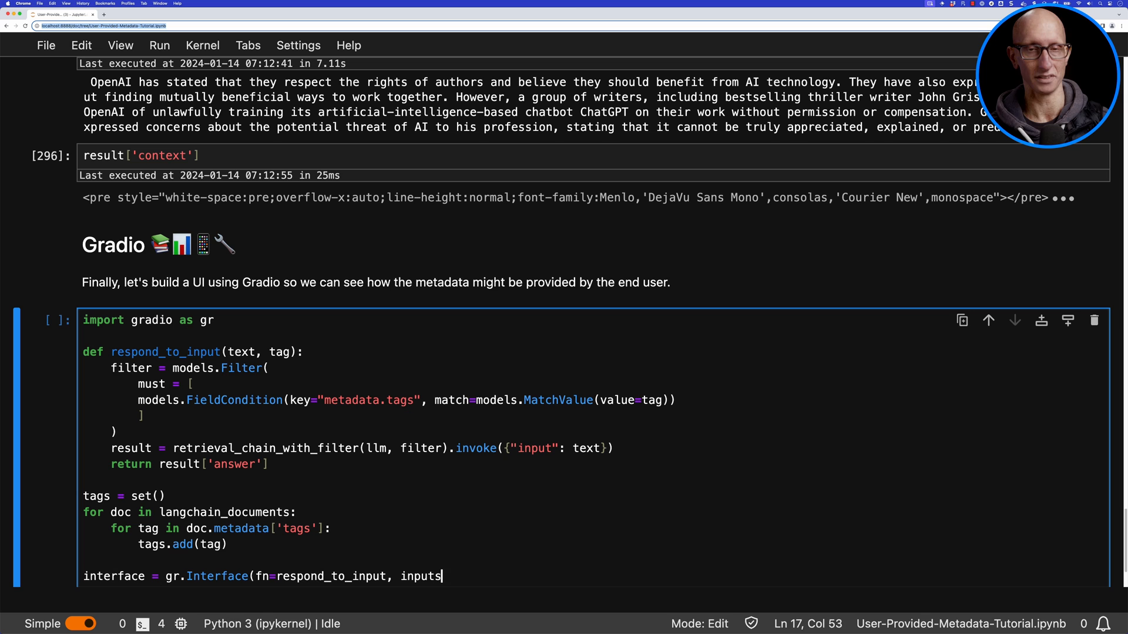
type("=[\"text\", gr.Dropdown(choices=tags)]")
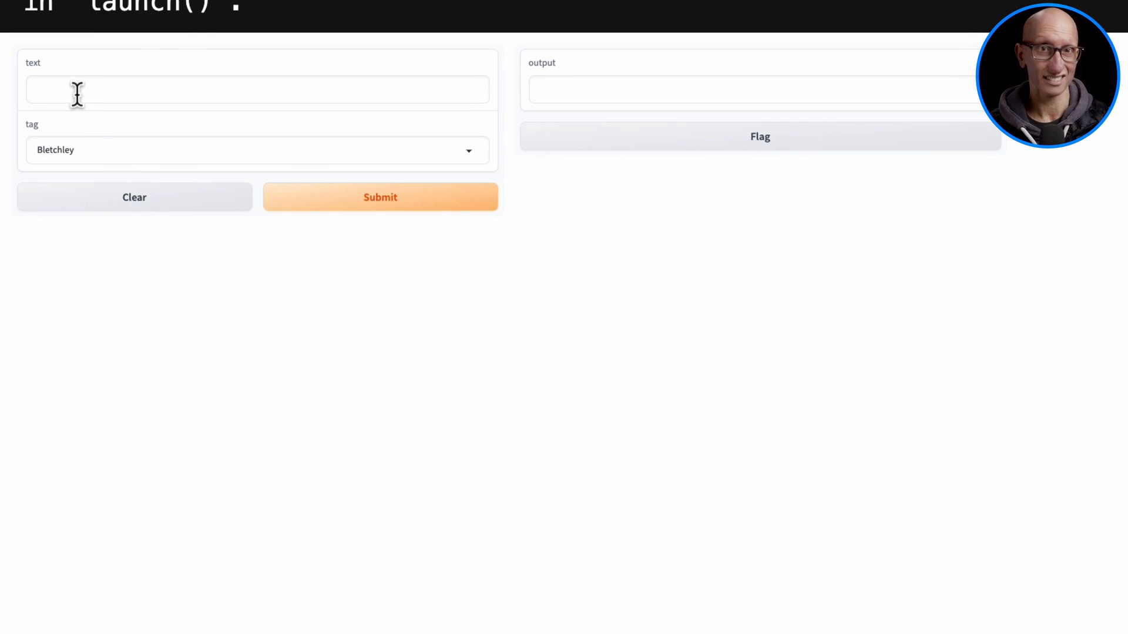
Submit 'Rishi Sunak and Elon Musk' with the Bletchley tag in the Gradio app
type("Rishi Sunak and Elon Musk")
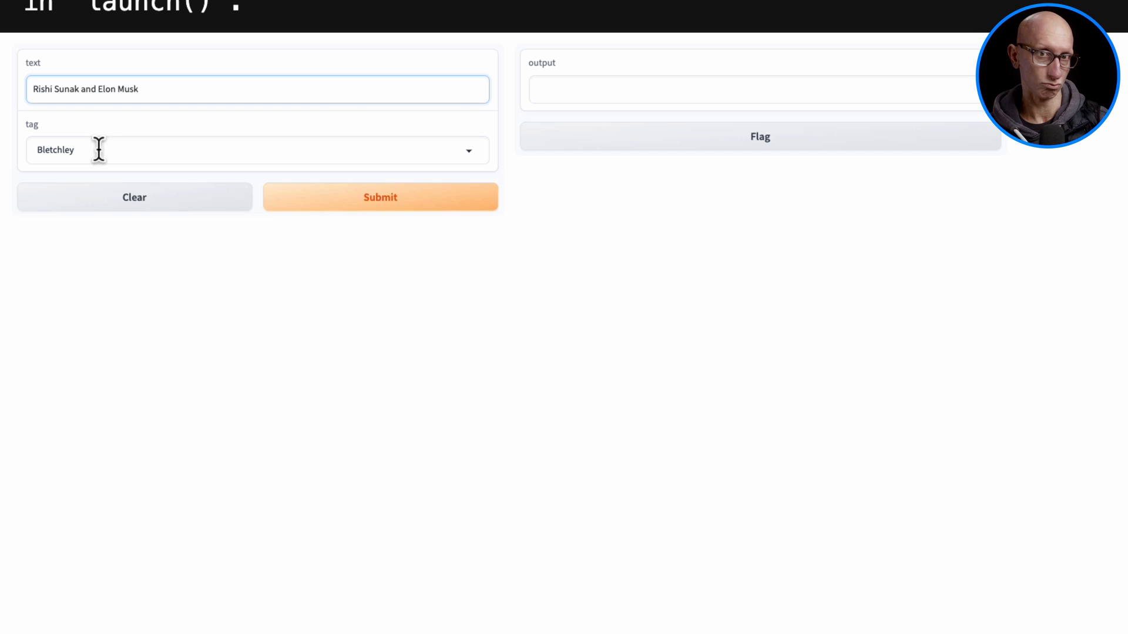
left_click(380, 196)
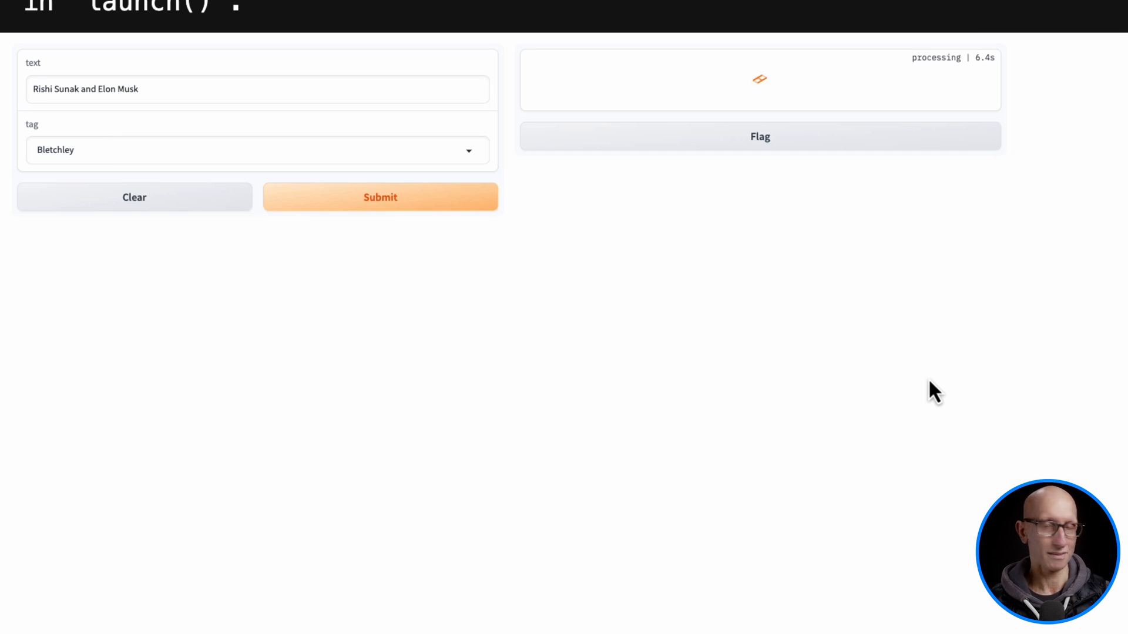